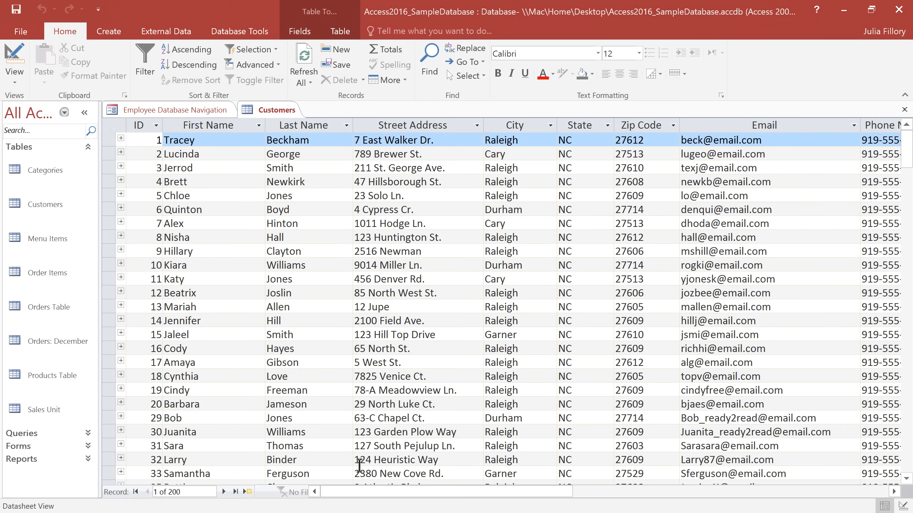
# Scroll to the end of the Customers datasheet and open the Click to Add data type list.
pyautogui.hscroll(3)
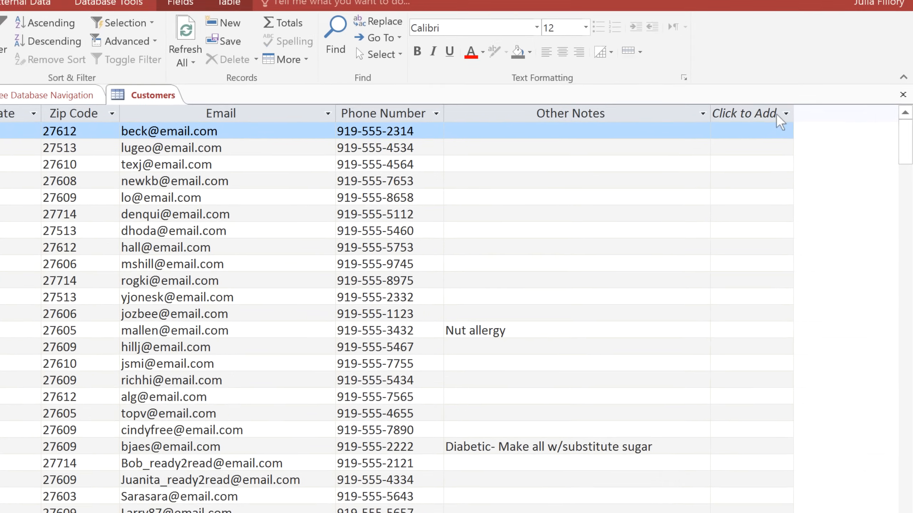
pyautogui.click(746, 113)
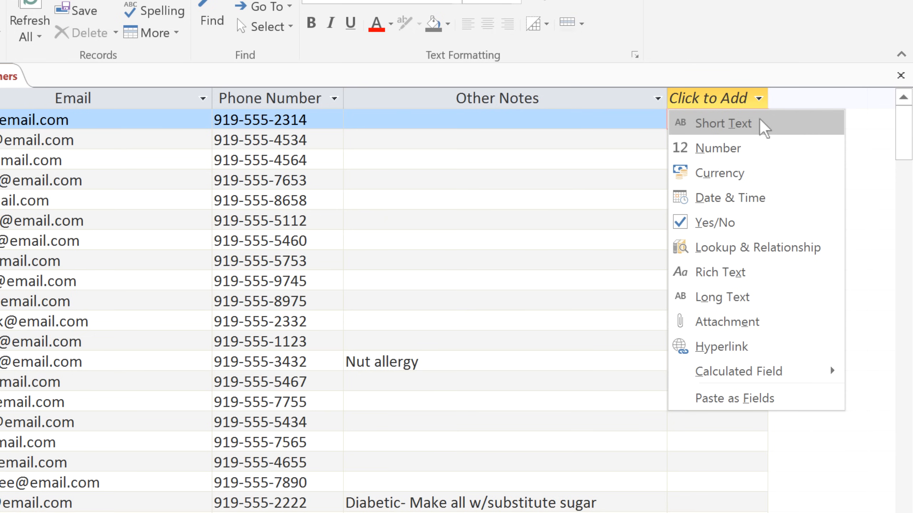
pyautogui.moveTo(756, 148)
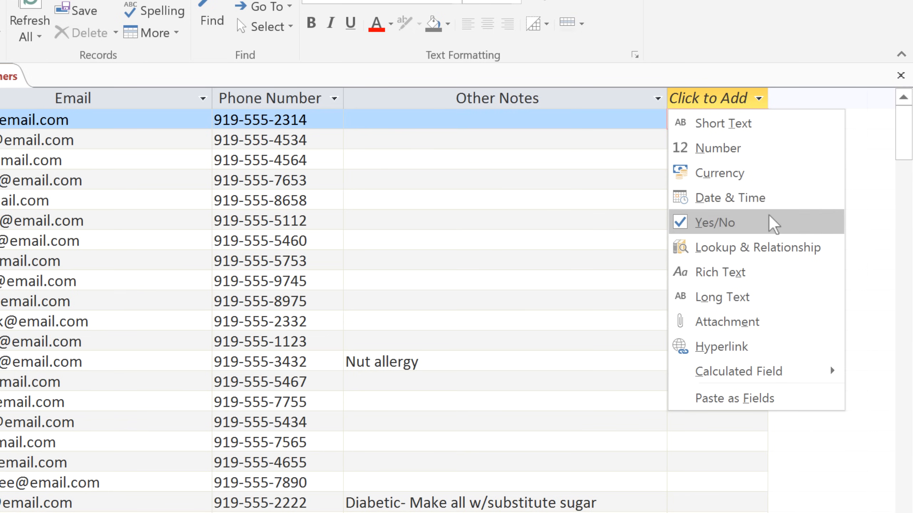
# Add a Yes/No field named 'Add to Mailing List?' and tick customers 2 and 3.
pyautogui.click(711, 221)
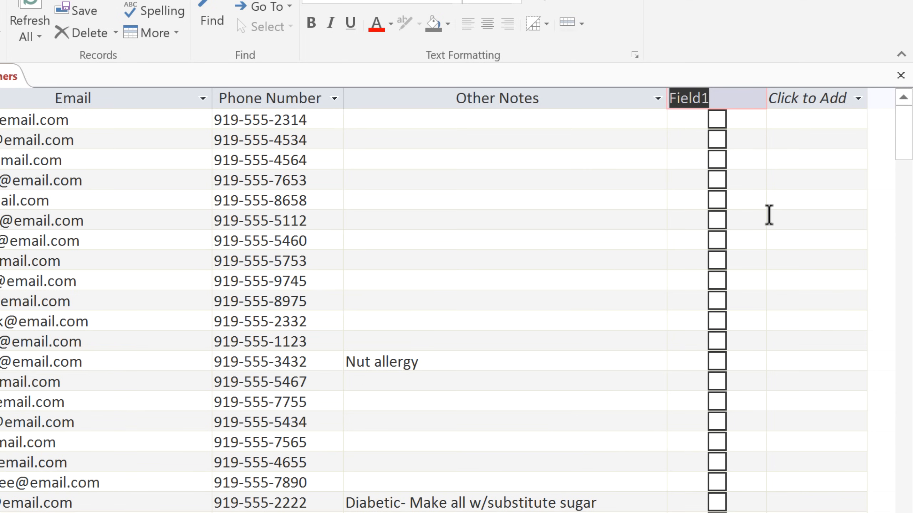
pyautogui.write('Add to Mailing List?')
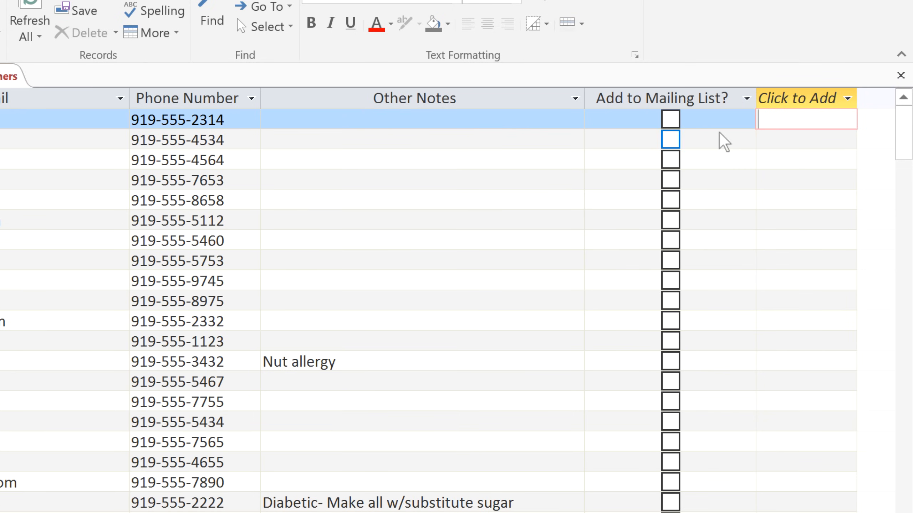
pyautogui.click(669, 139)
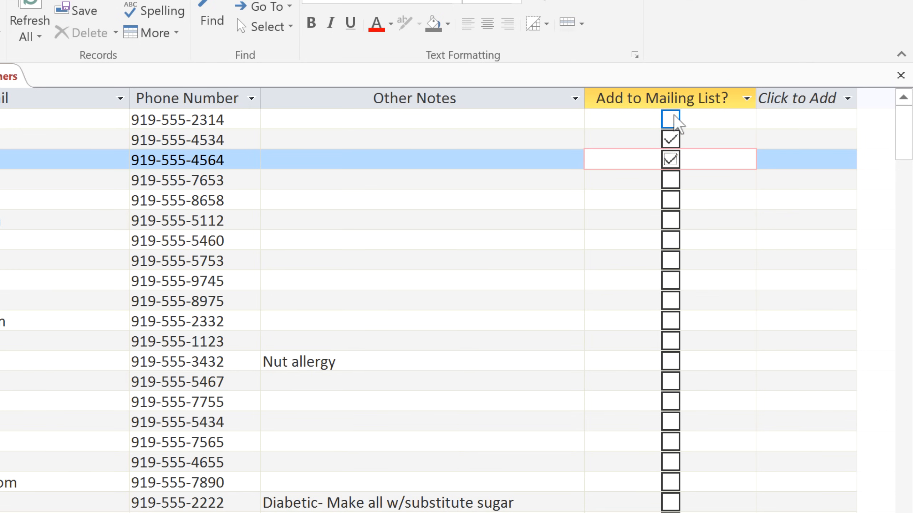
pyautogui.click(660, 98)
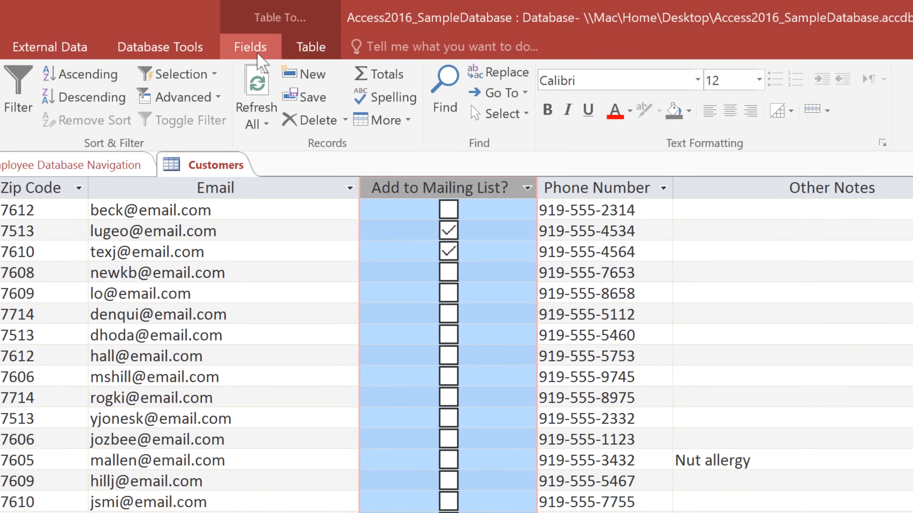
# Change 'Add to Mailing List?' to Short Text; enter weekly newsletter and special event entries.
pyautogui.click(250, 47)
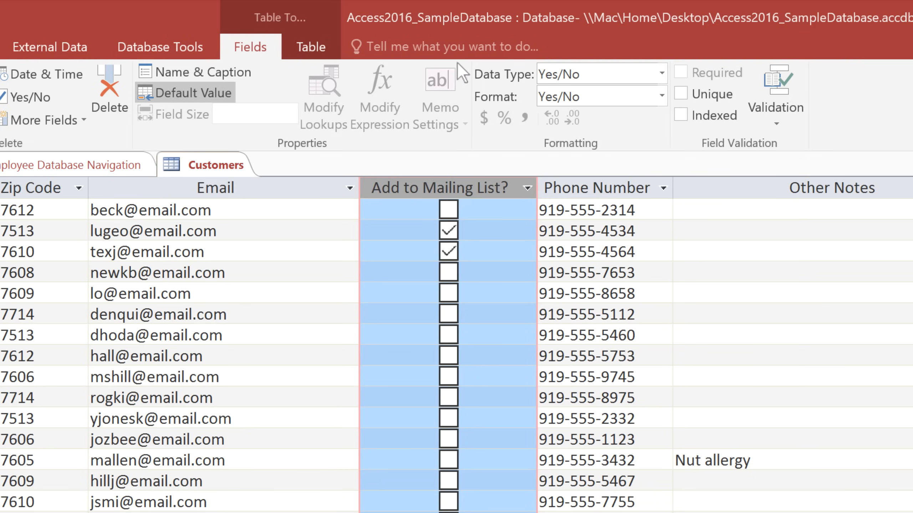
pyautogui.moveTo(658, 73)
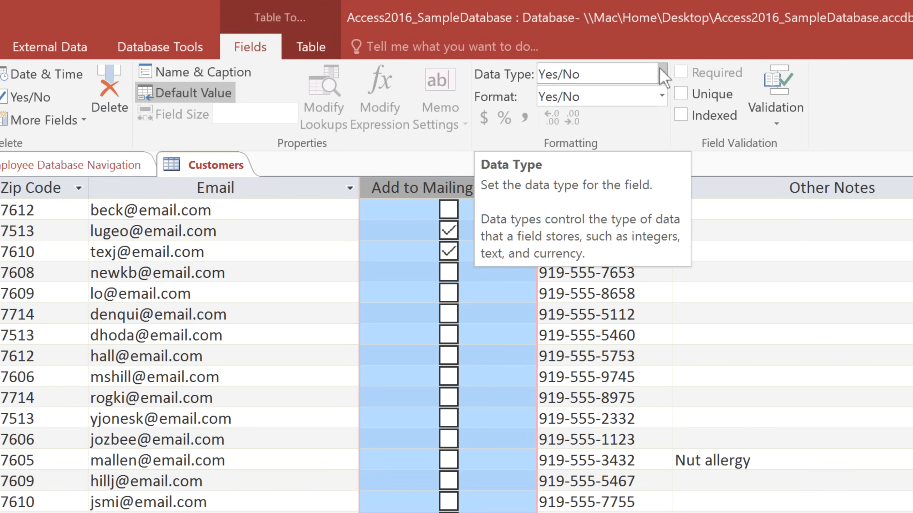
pyautogui.click(661, 73)
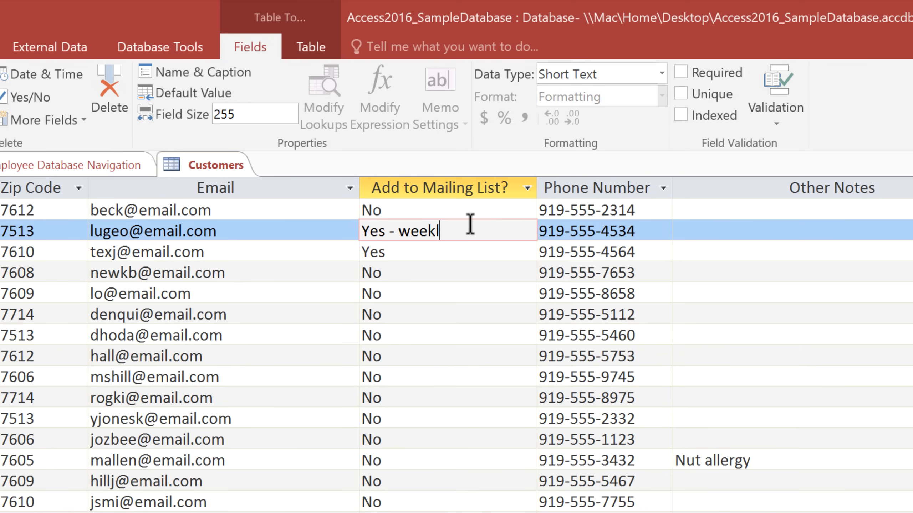
pyautogui.write('y newsletter')
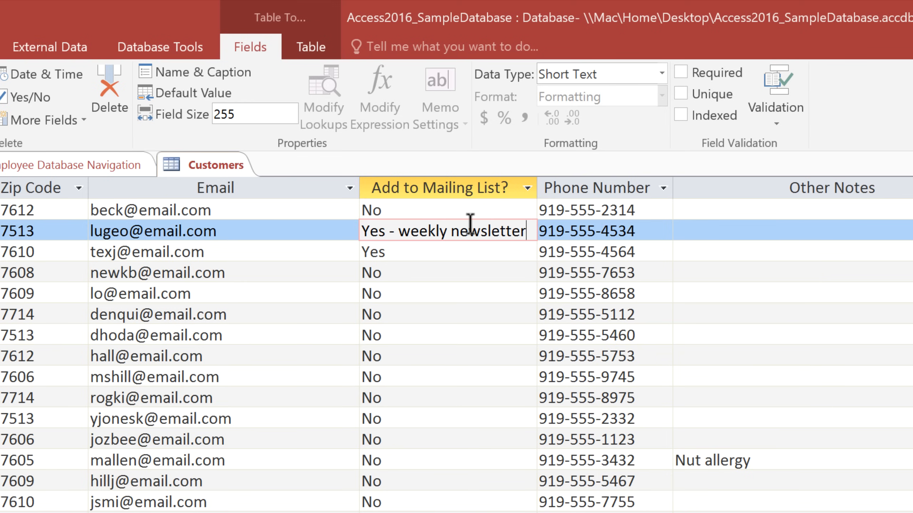
pyautogui.click(448, 251)
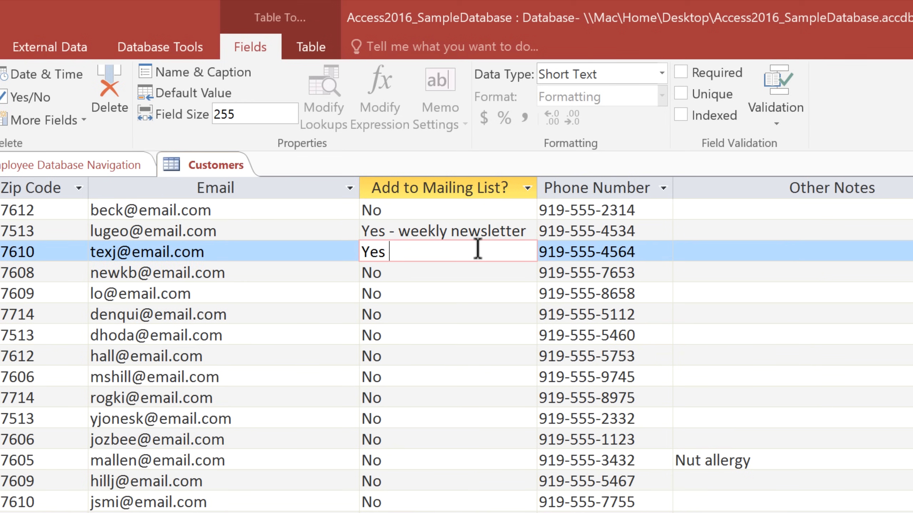
pyautogui.write('- special event')
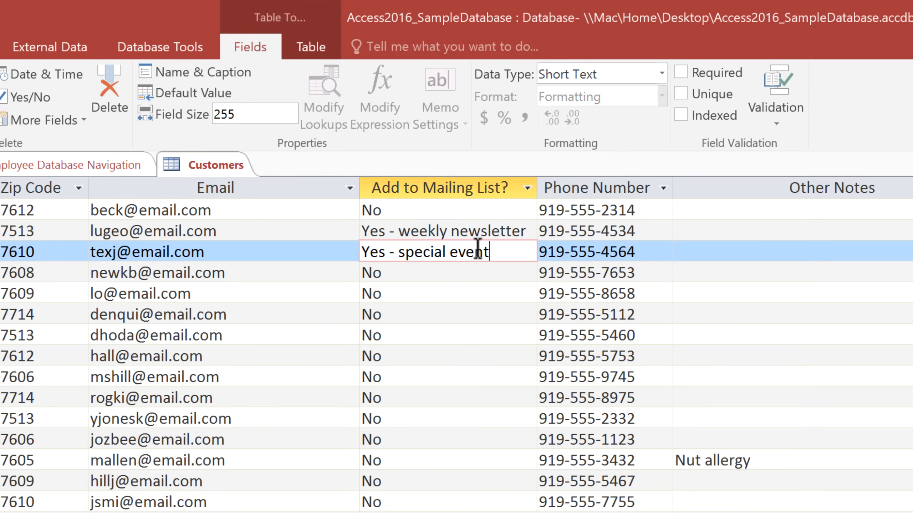
pyautogui.write('s only')
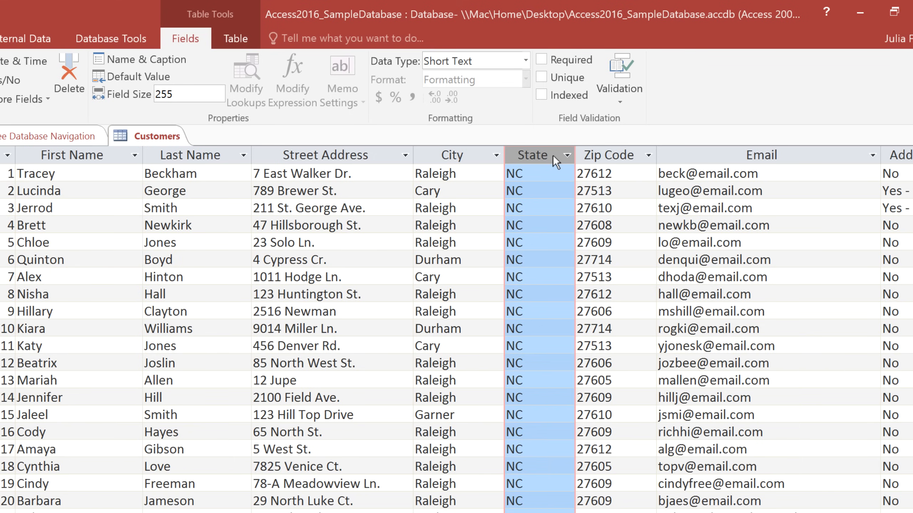
pyautogui.moveTo(236, 105)
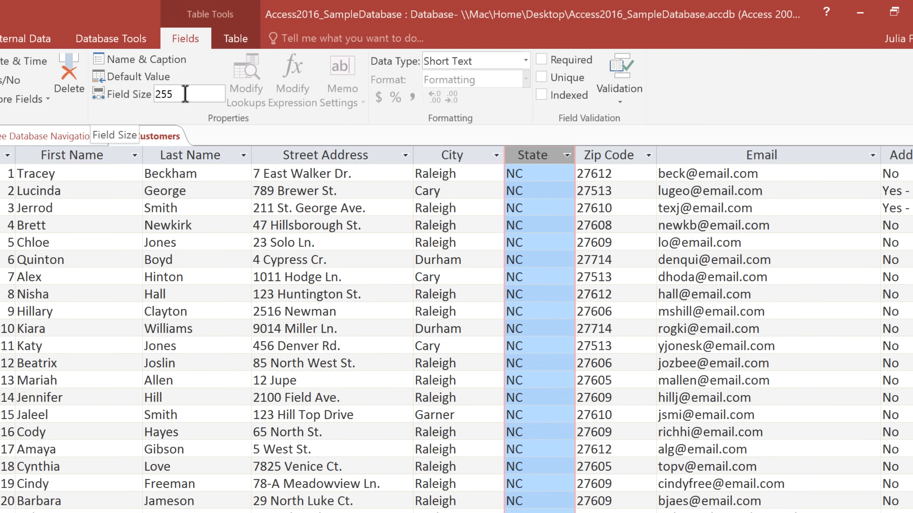
# Change the State field size from 255 to 2 and accept the data-loss warning.
pyautogui.tripleClick(165, 94)
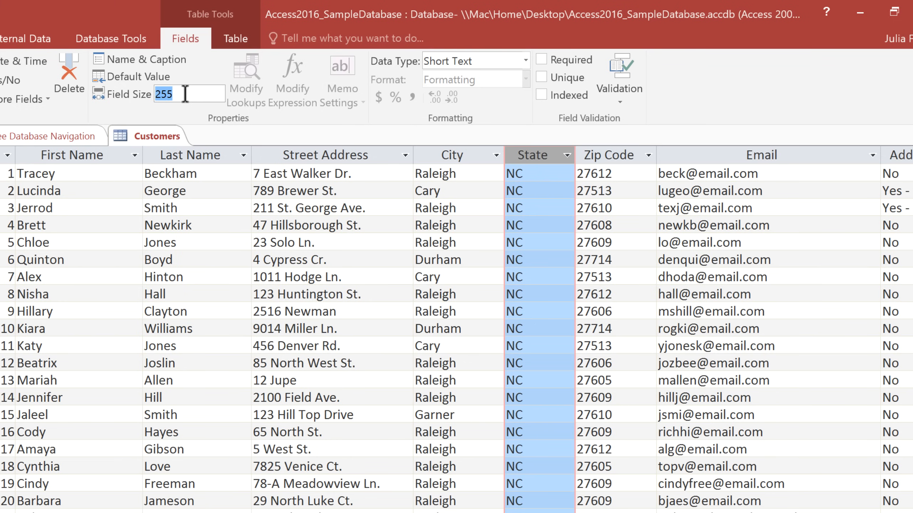
pyautogui.write('2')
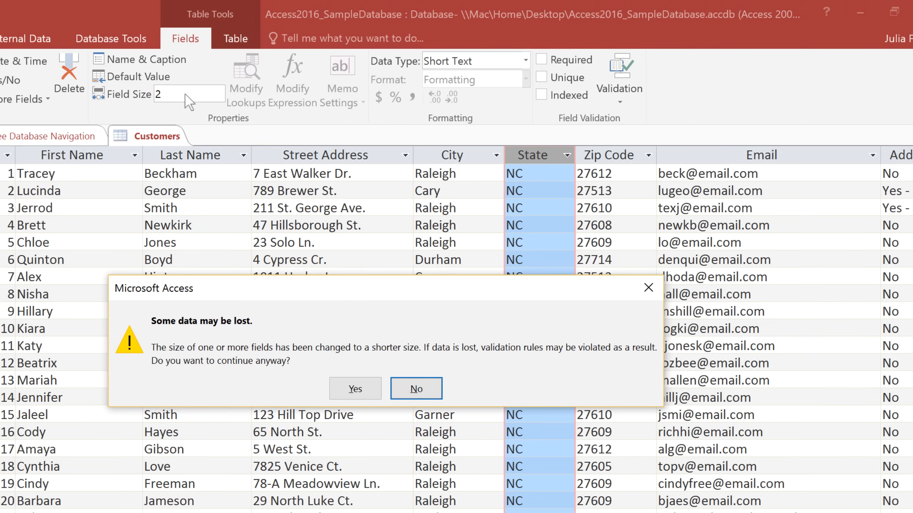
pyautogui.moveTo(198, 127)
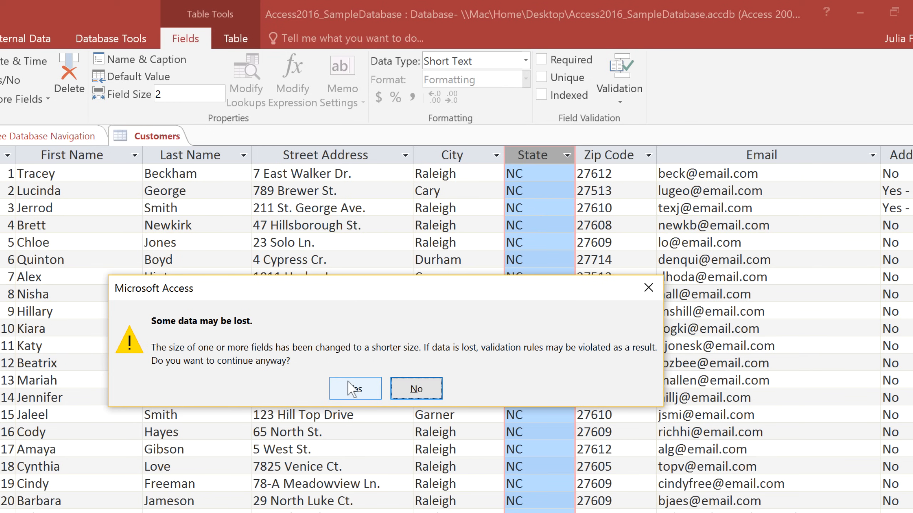
pyautogui.click(355, 388)
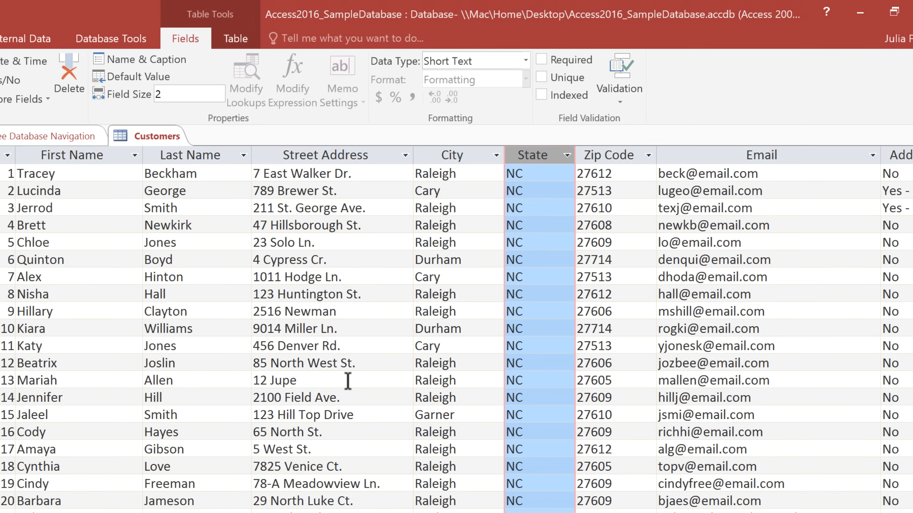
pyautogui.moveTo(483, 205)
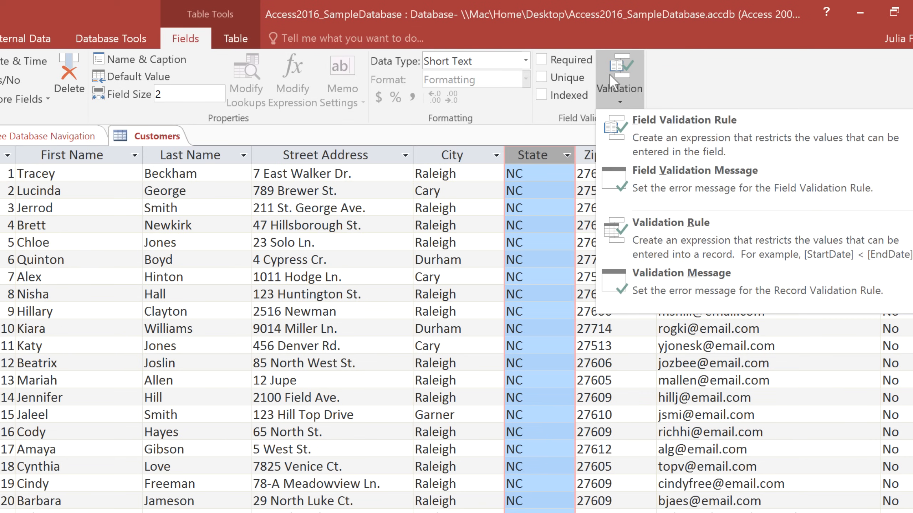
# Set the State validation rule to "AL" Or "AK" Or … "WY" in Expression Builder.
pyautogui.click(684, 119)
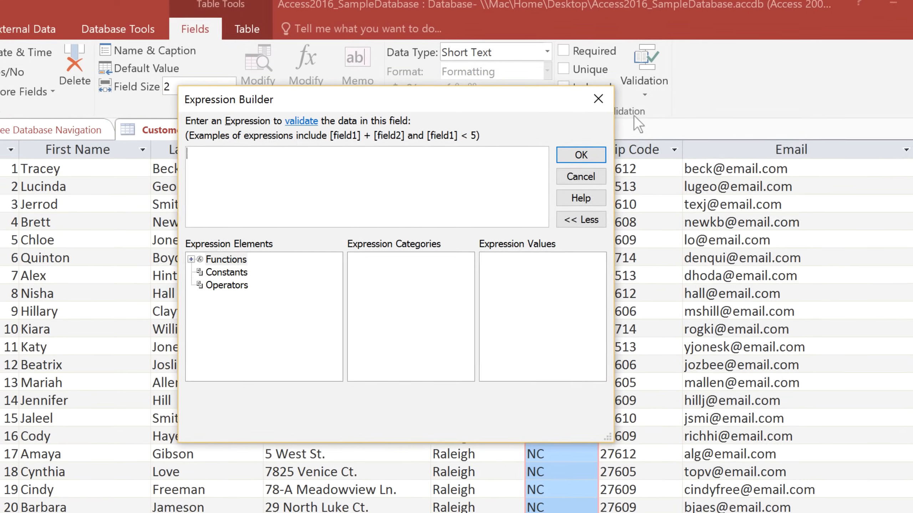
pyautogui.write('"AL"')
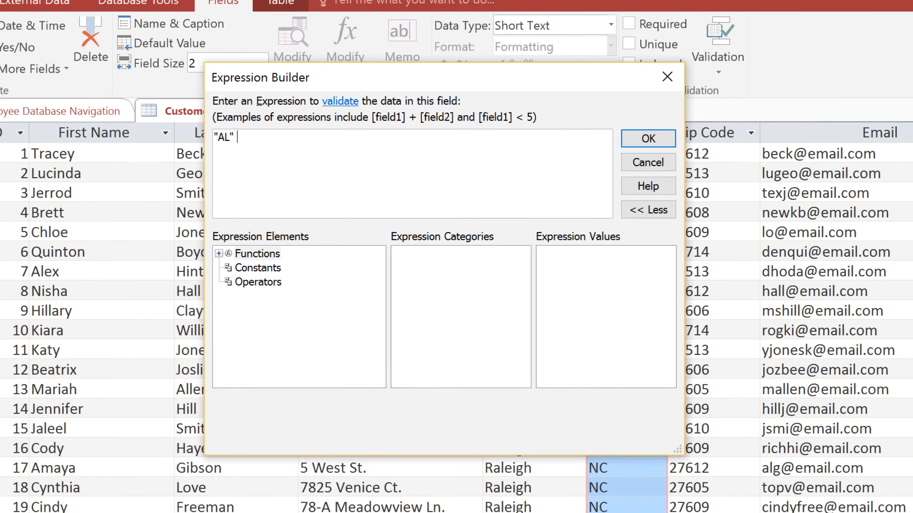
pyautogui.write('Or "A')
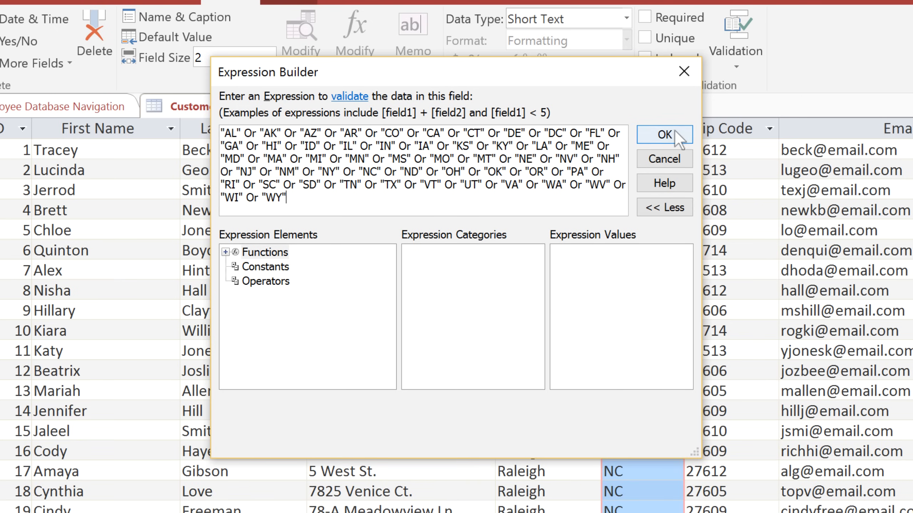
pyautogui.click(663, 135)
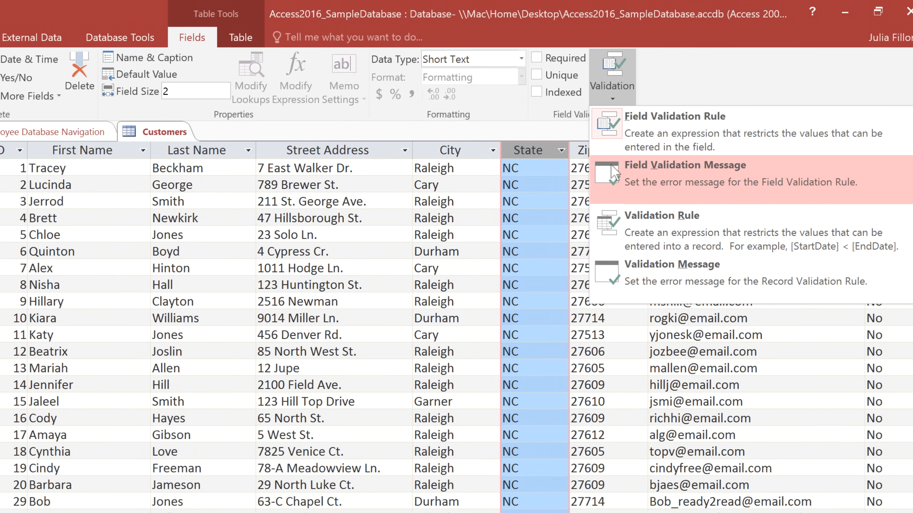
# Enter 'Must be a US state. Enter 2-letter postal abbreviation only.' as State's validation message.
pyautogui.click(685, 165)
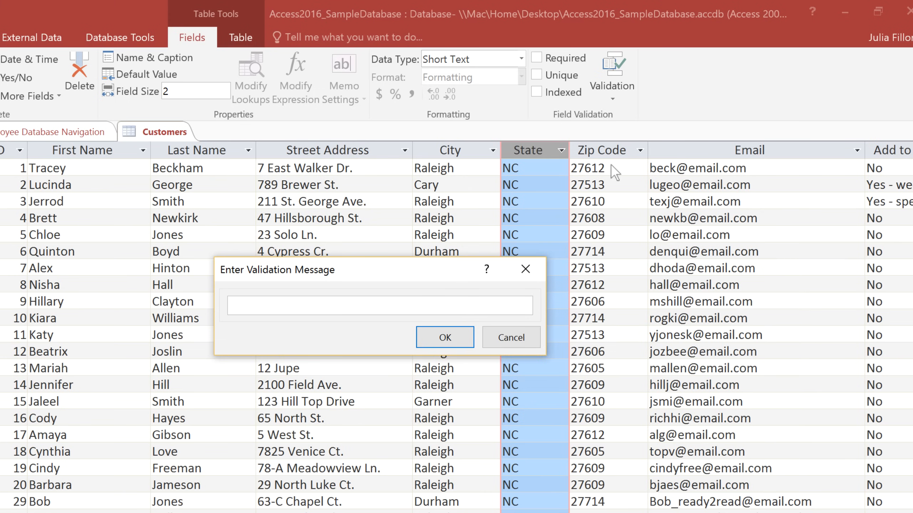
pyautogui.write('Must b')
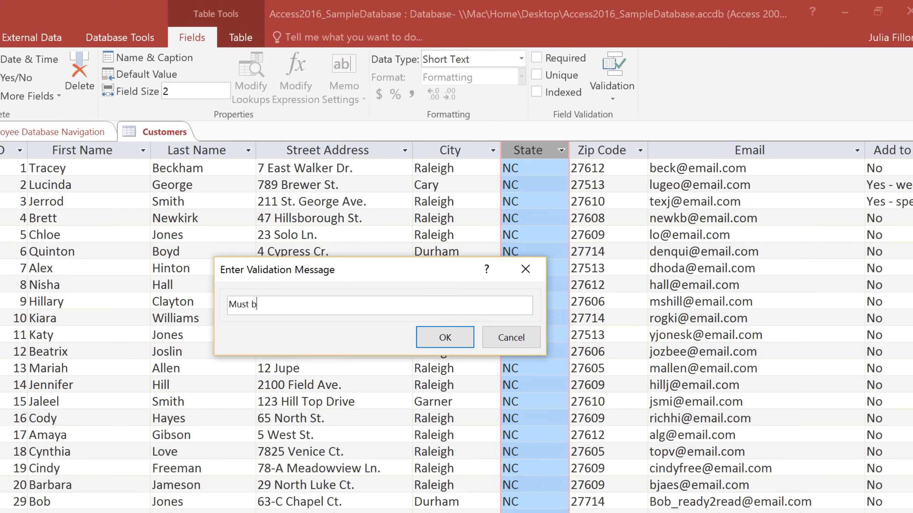
pyautogui.write('e a US state. Enter 2')
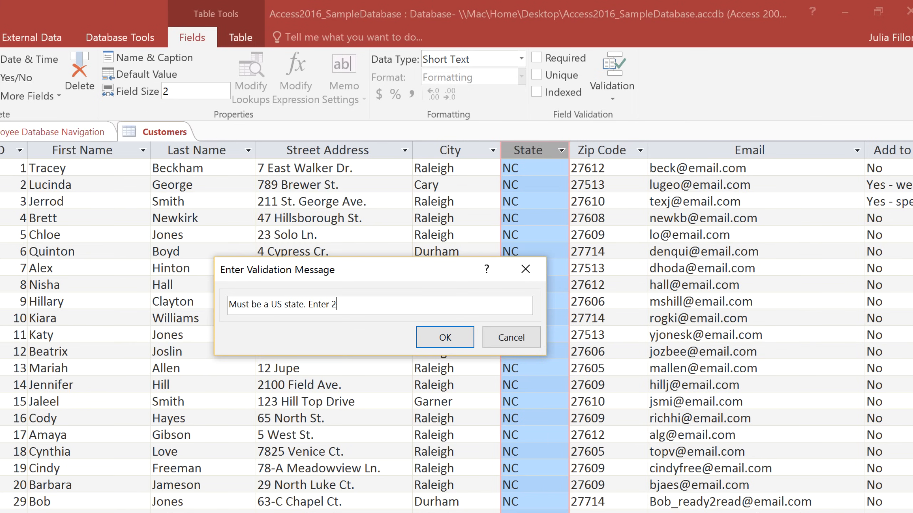
pyautogui.write('-letter postal a')
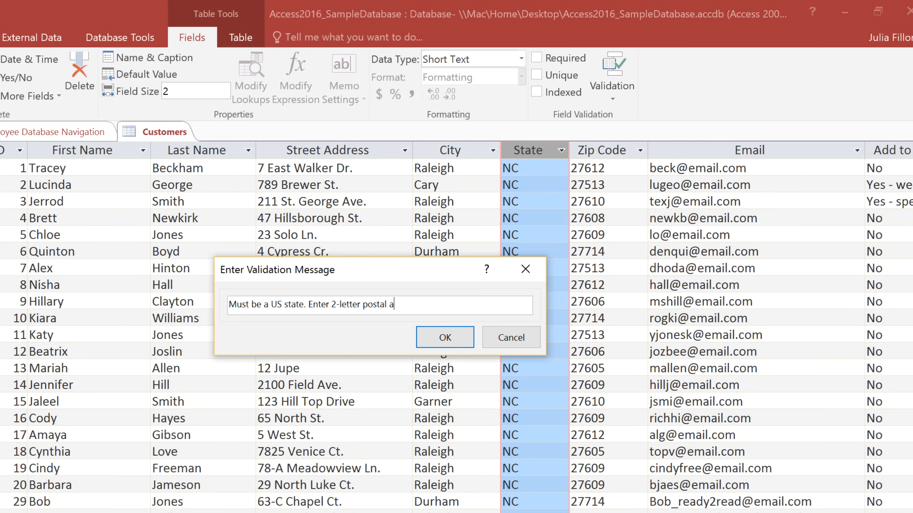
pyautogui.write('bbreviation only.')
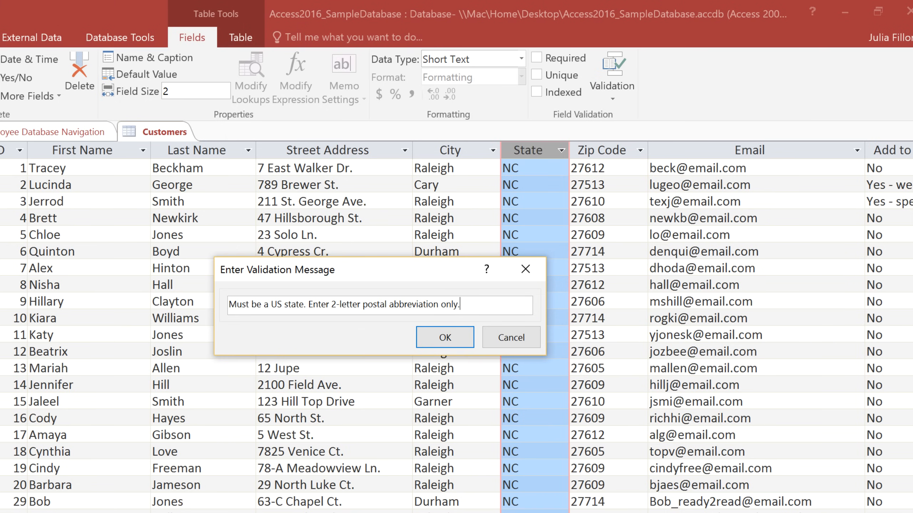
pyautogui.click(443, 337)
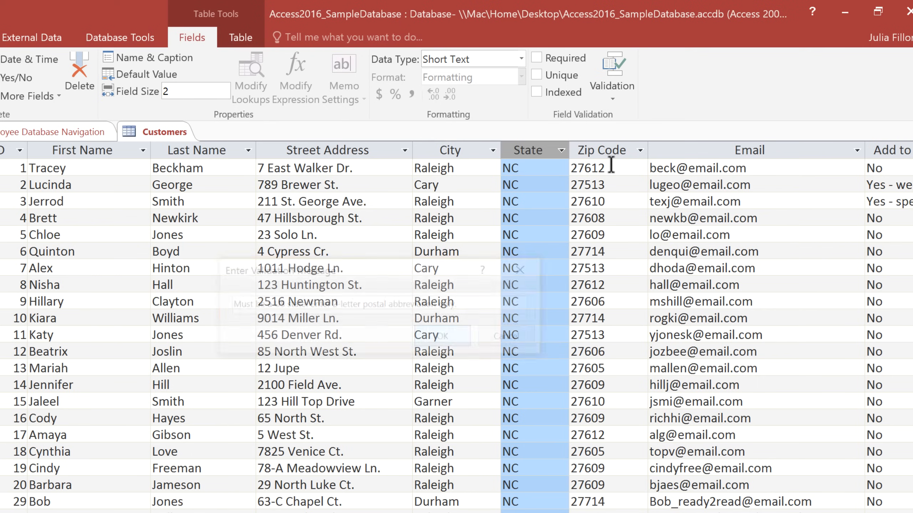